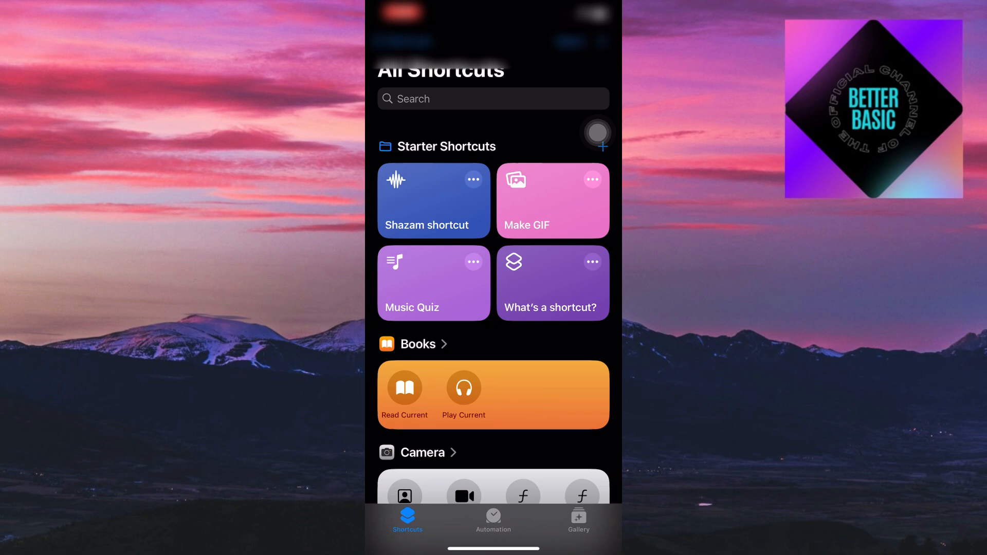
Step: Switch Shortcuts to the Automation tab showing the disabled Instagram automation
left_click(493, 521)
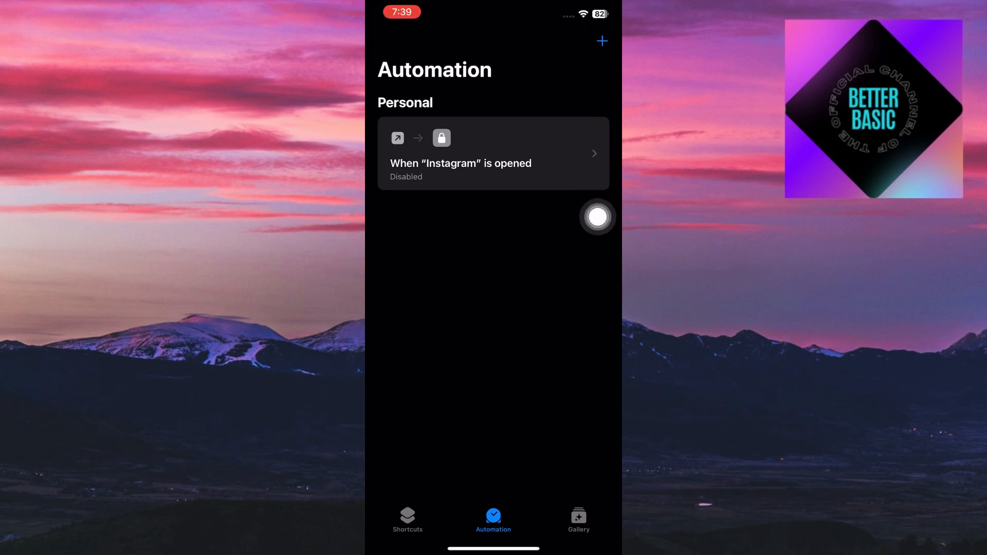
Step: Create a new automation using the App trigger, run immediately when opened
left_click(601, 41)
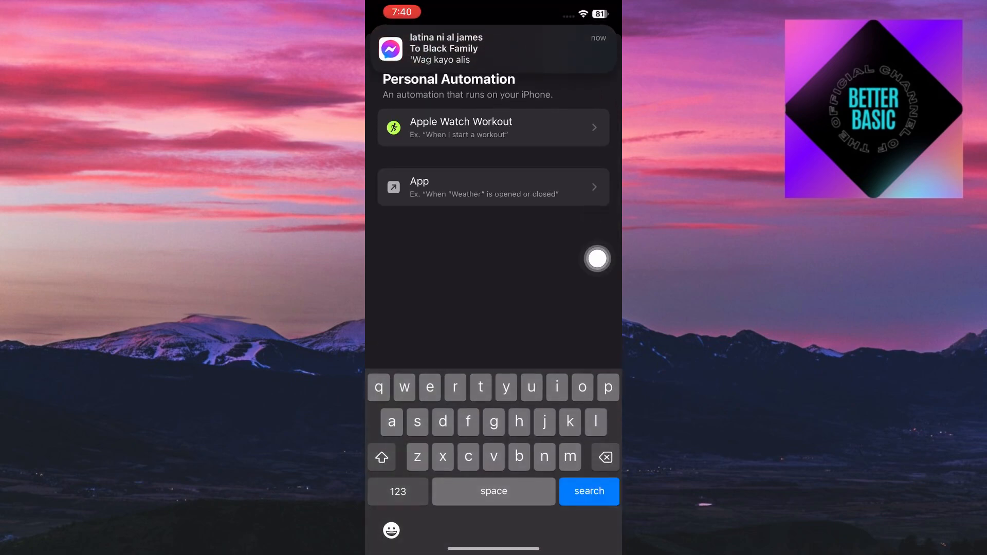
type("app")
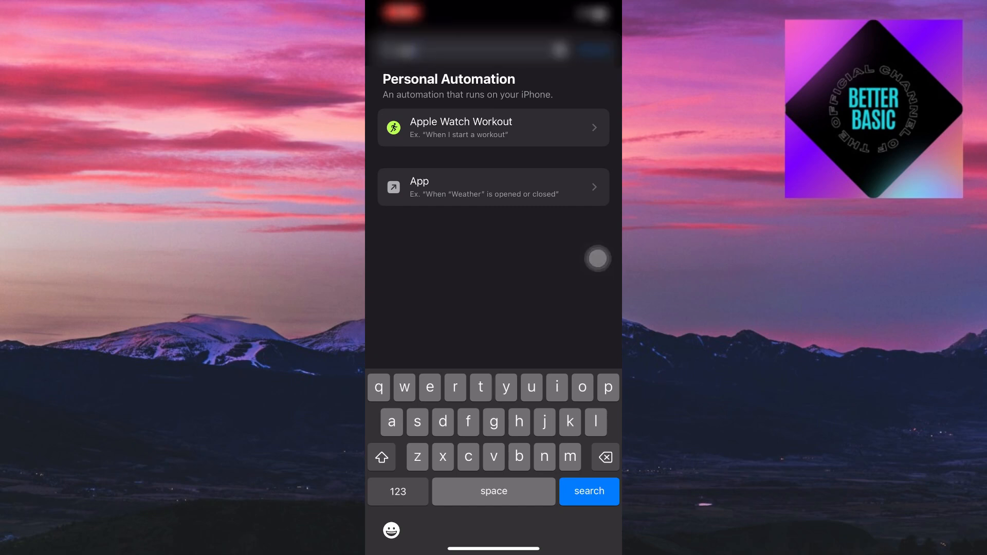
left_click(493, 187)
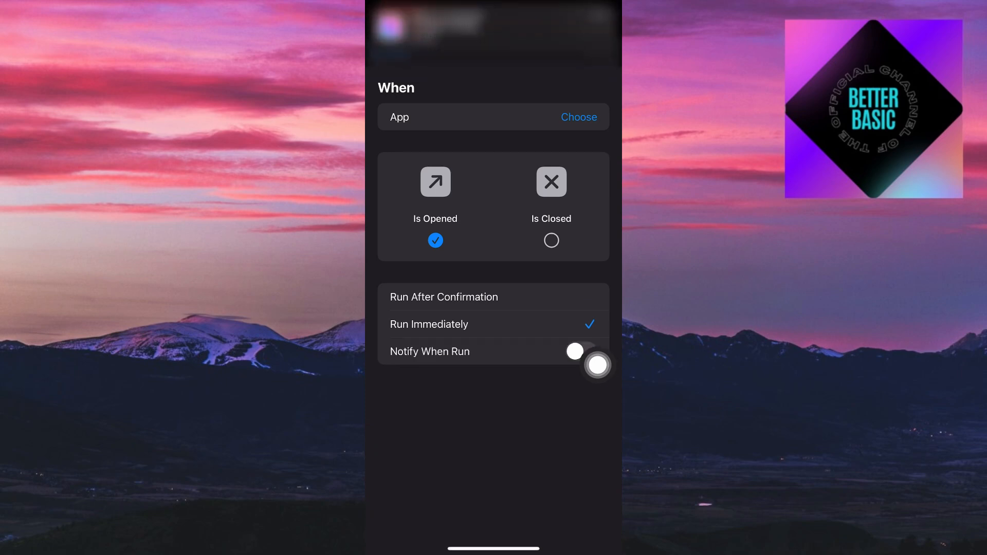
Step: Leave Is Closed unchecked and check Camera in the app list
left_click(551, 240)
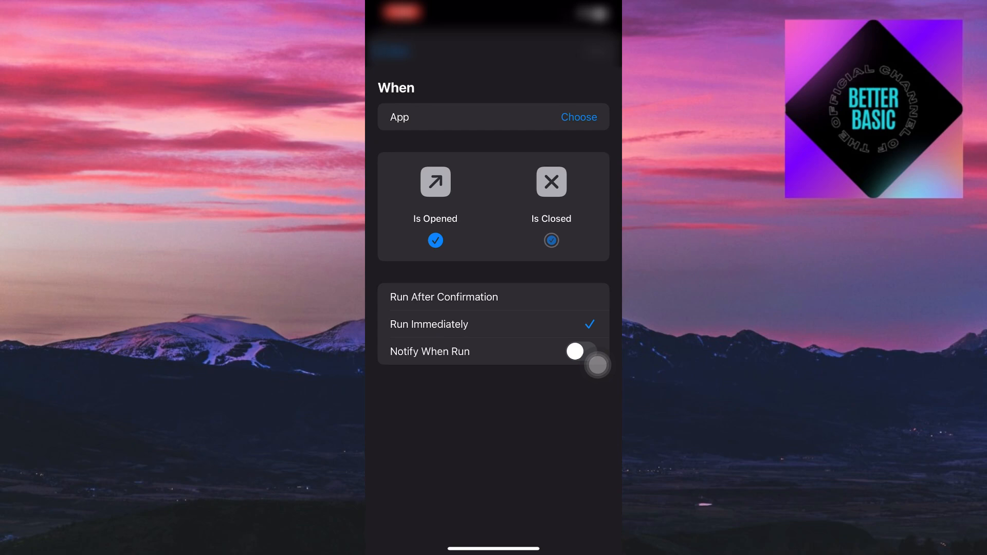
left_click(550, 240)
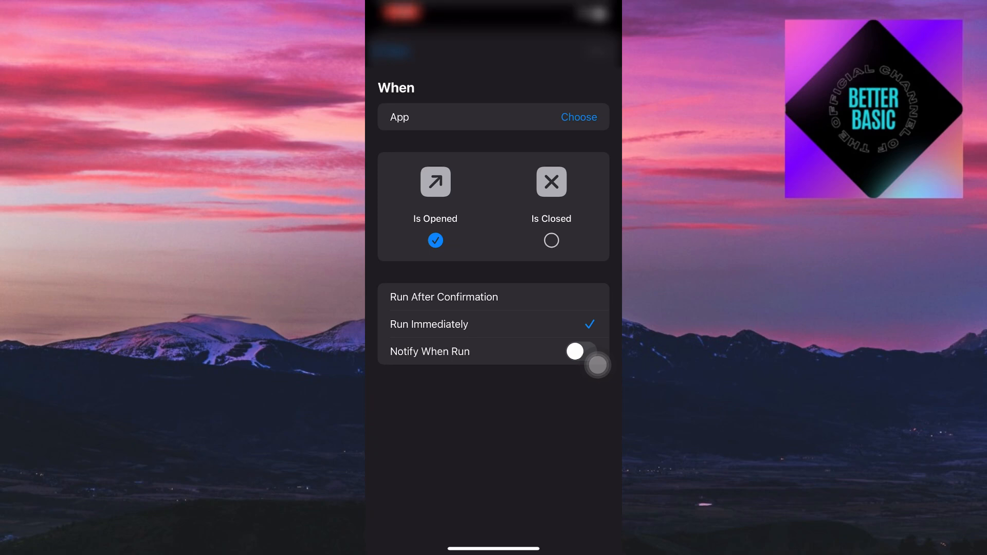
left_click(578, 117)
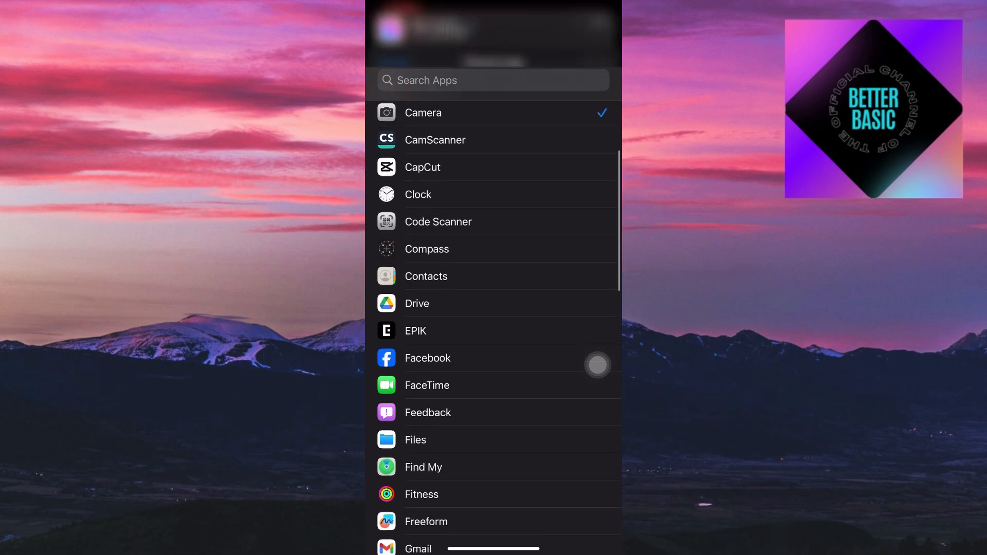
Step: Add Drive alongside Camera and confirm the two triggering apps
left_click(417, 303)
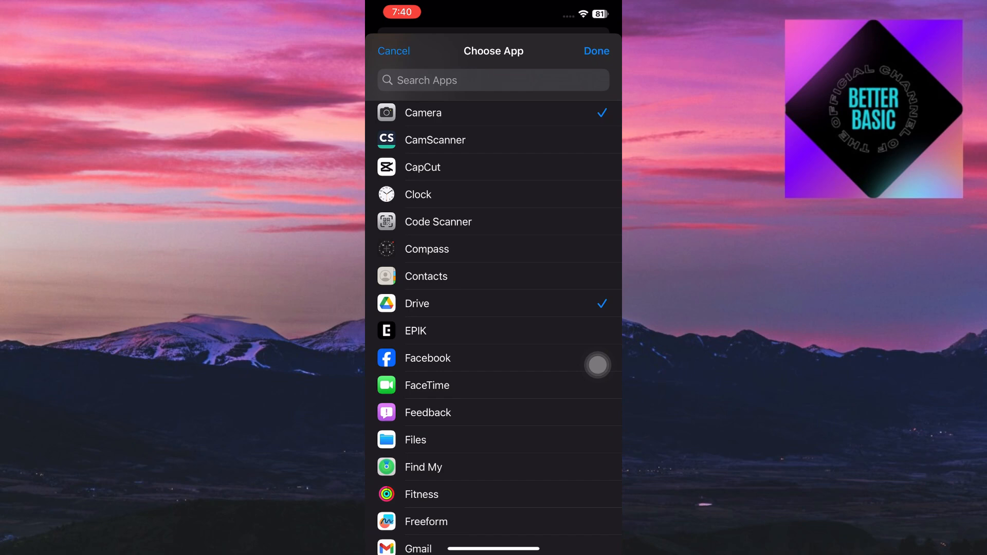
left_click(595, 51)
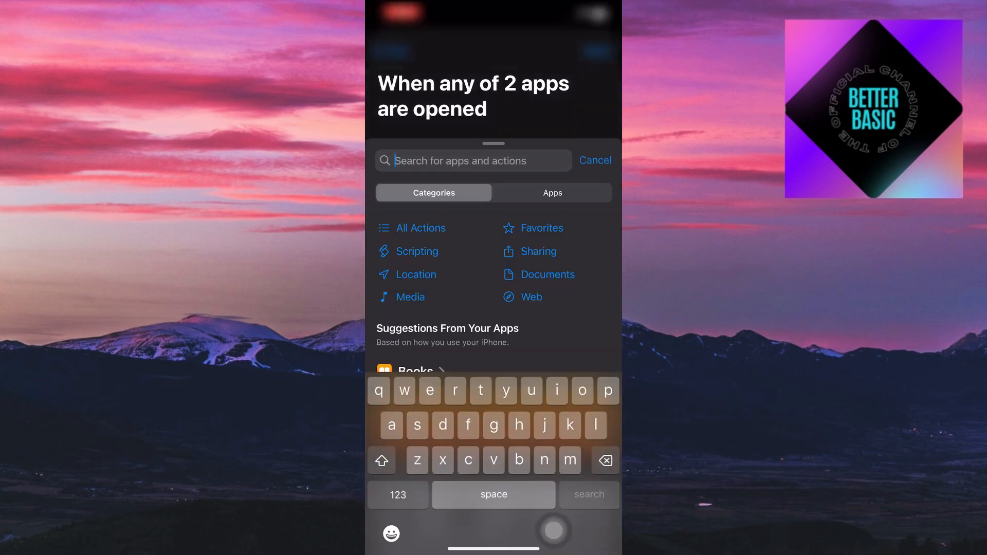
Step: Search 'lock scre' and add the Lock Screen action to the automation
type("lock")
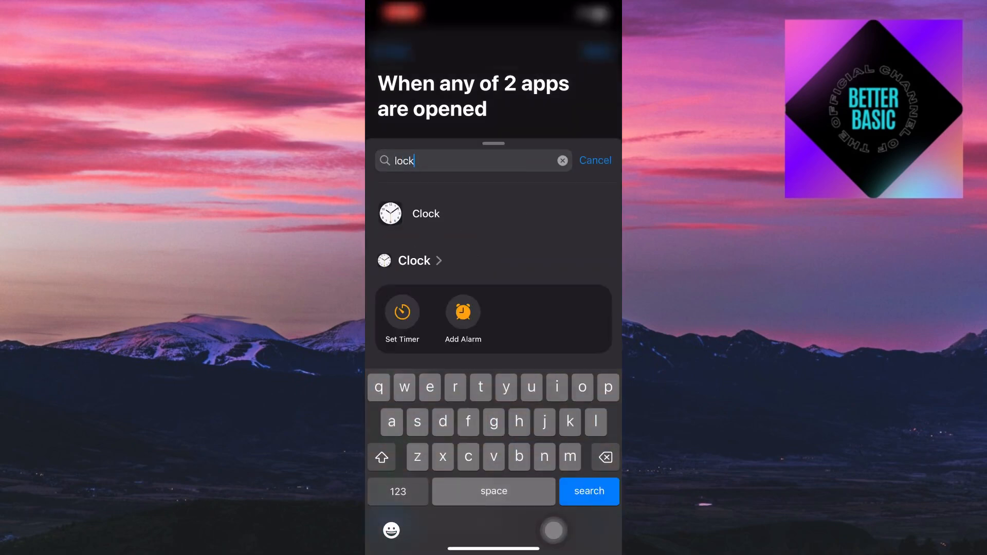
type("scre")
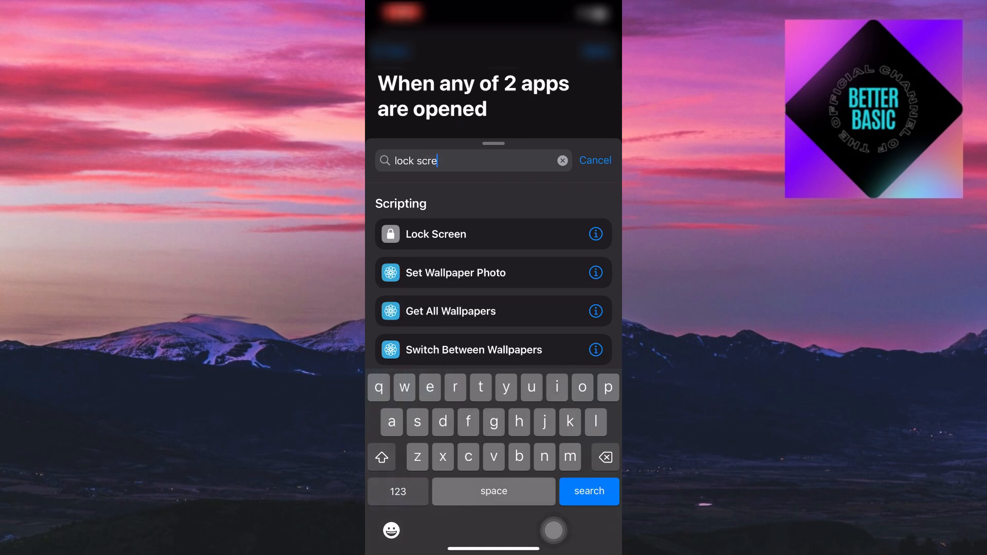
left_click(435, 233)
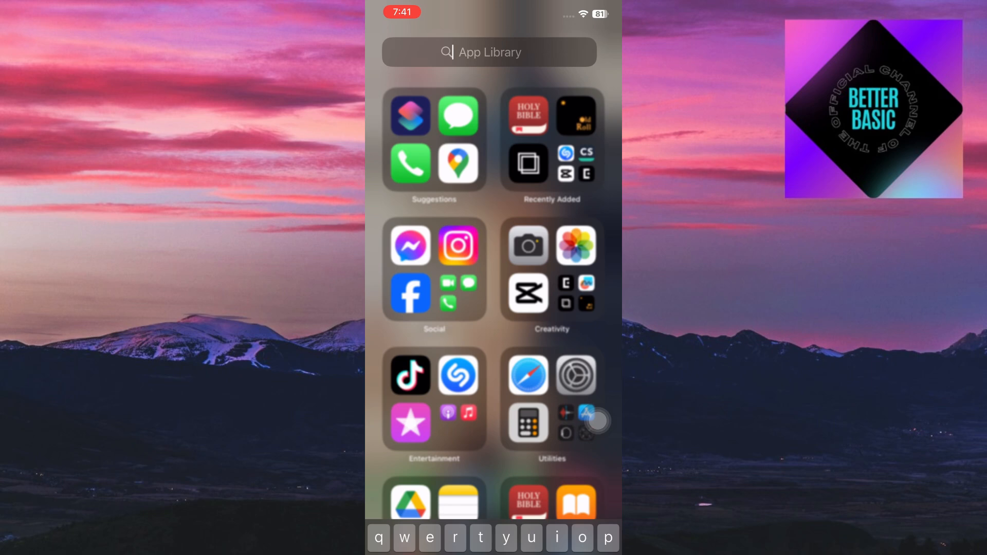
Step: Test the lock via App Library, then search 'dri' to find Drive
type("fri")
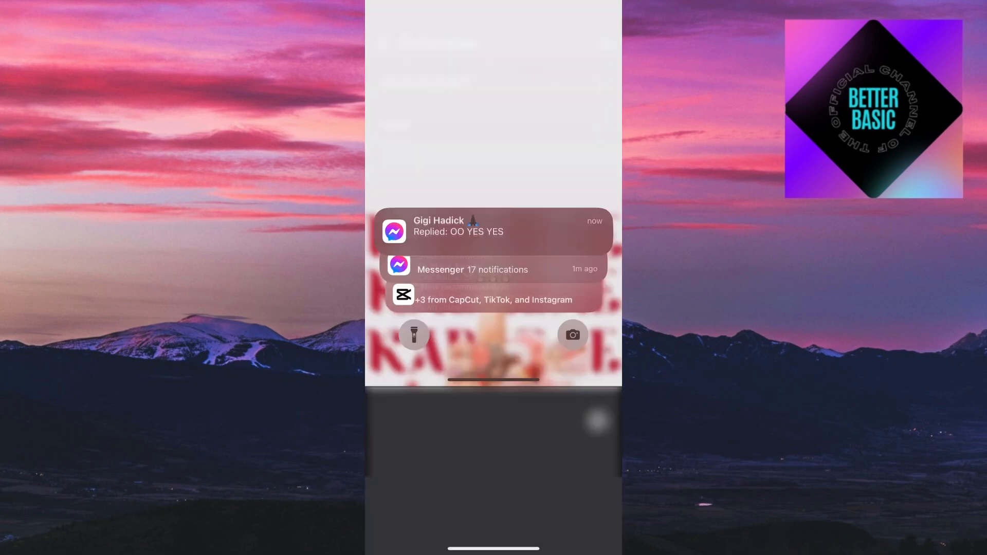
type("dri")
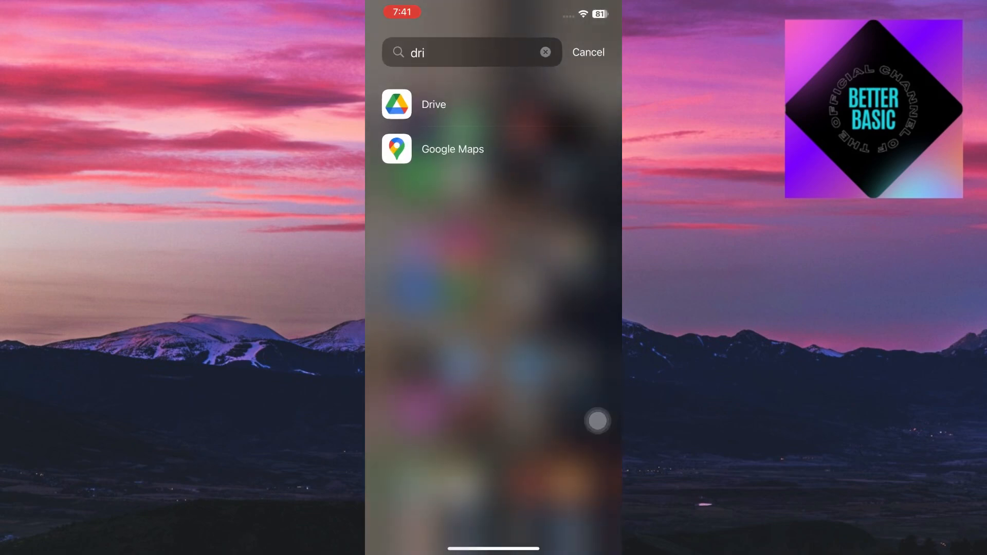